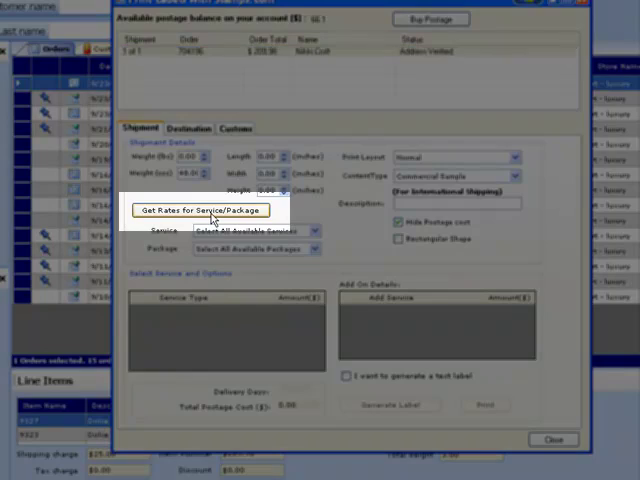
# Step: Fetch USPS rates for the shipment, yielding Priority Mail Large Package at 8.15 postage
pyautogui.click(201, 210)
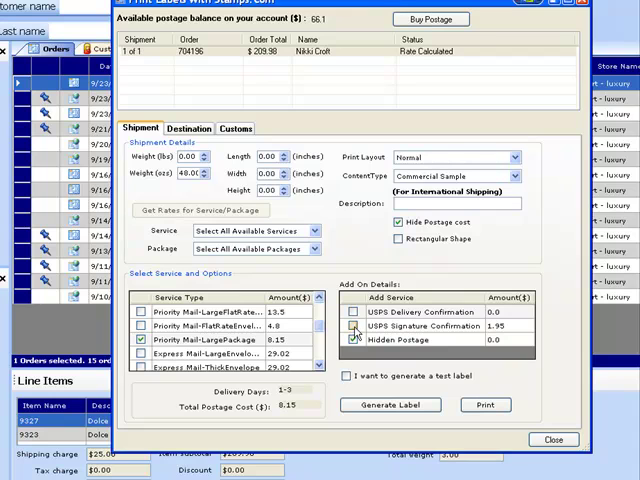
# Step: Tick USPS Signature Confirmation, raising total postage to 10.10
pyautogui.click(360, 326)
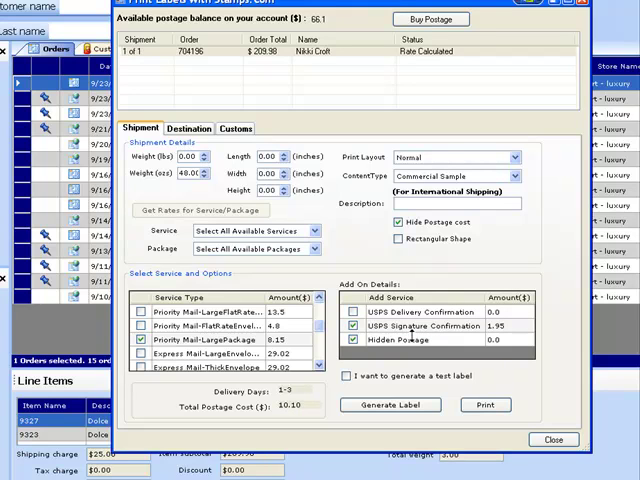
pyautogui.moveTo(440, 360)
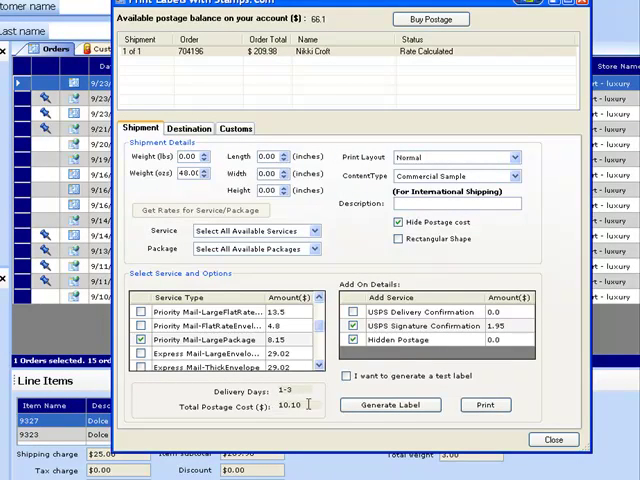
pyautogui.click(390, 404)
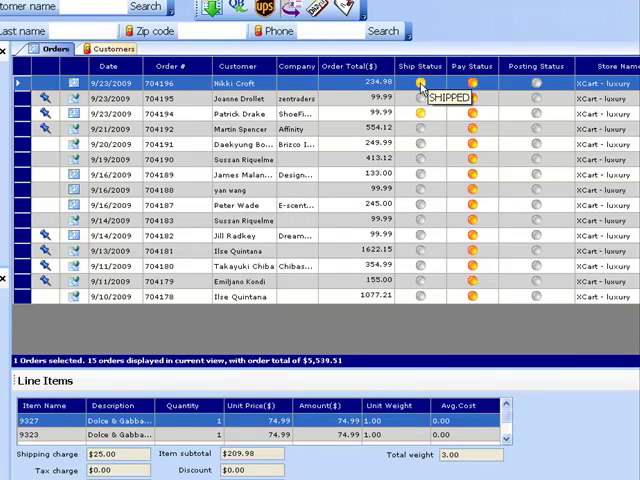
pyautogui.moveTo(421, 90)
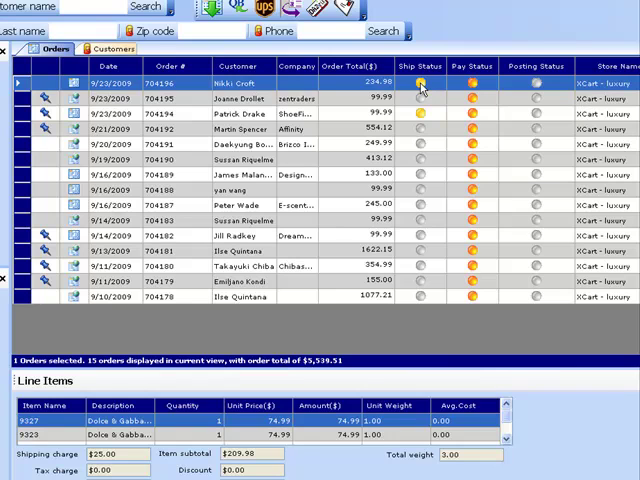
pyautogui.moveTo(362, 185)
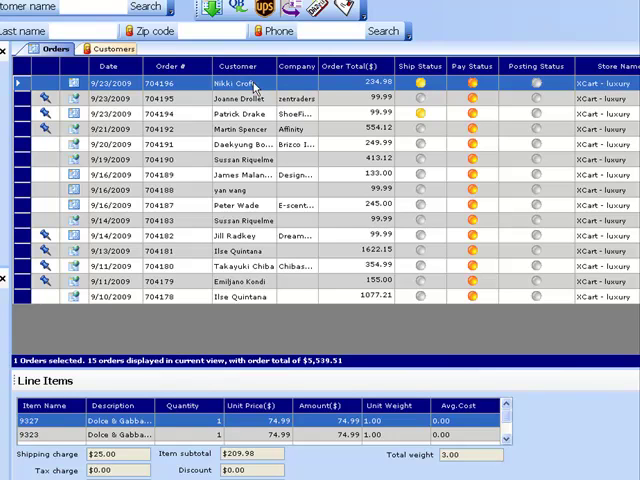
pyautogui.moveTo(345, 10)
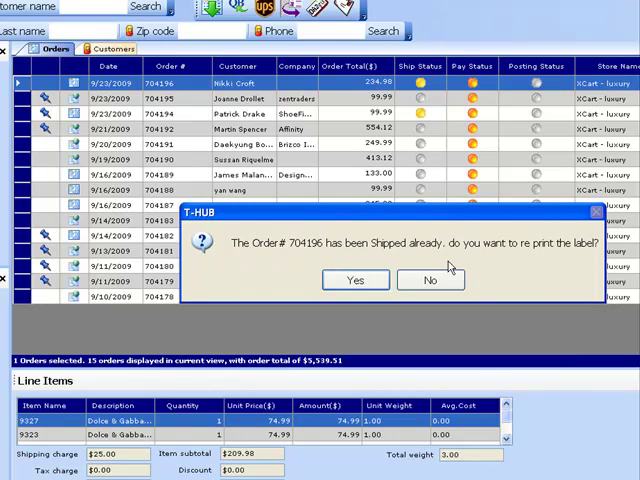
pyautogui.click(429, 280)
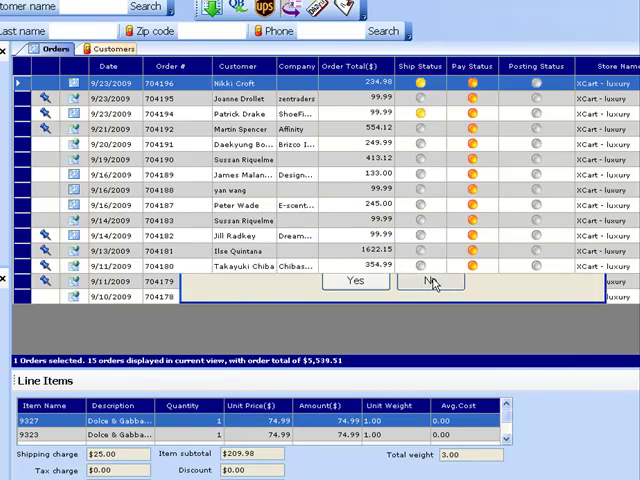
pyautogui.click(430, 281)
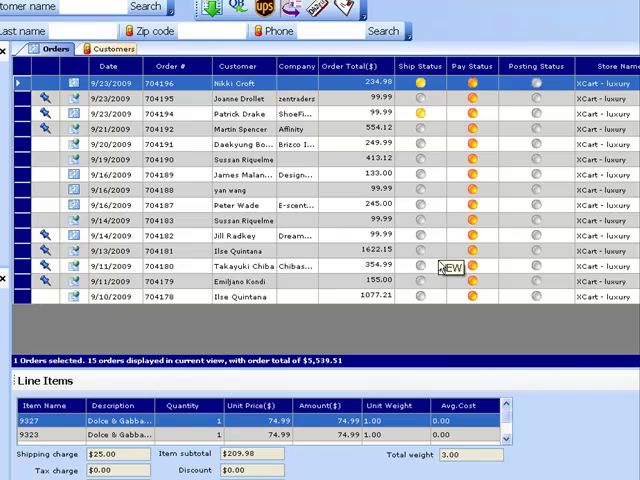
pyautogui.moveTo(443, 266)
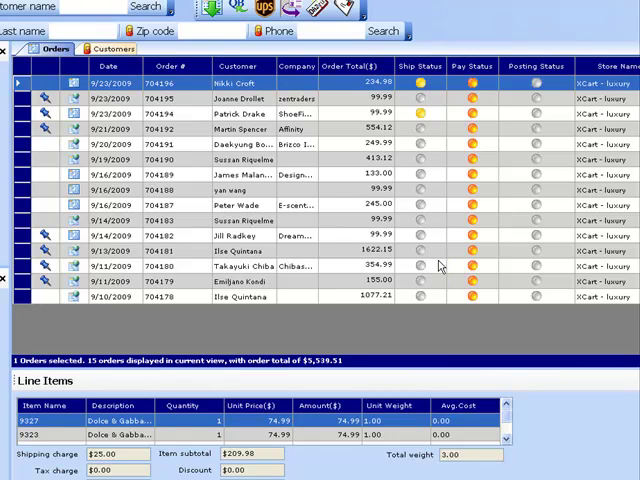